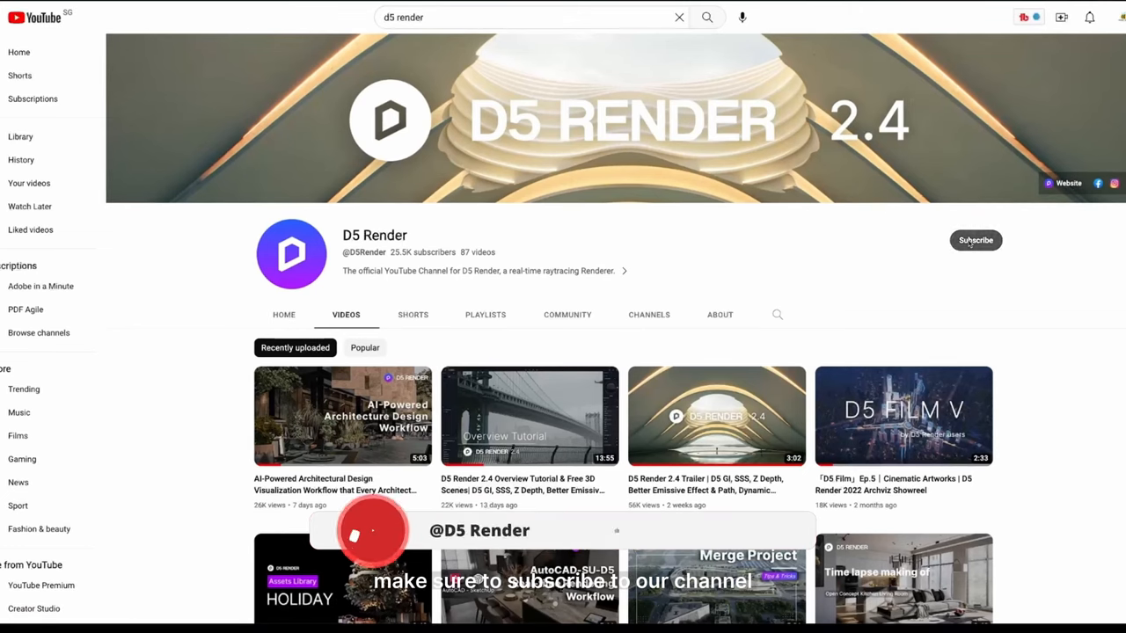
# Pick the lampshade material with I, assign the grey woven map, and set Roughness to 0.8.
pyautogui.click(975, 240)
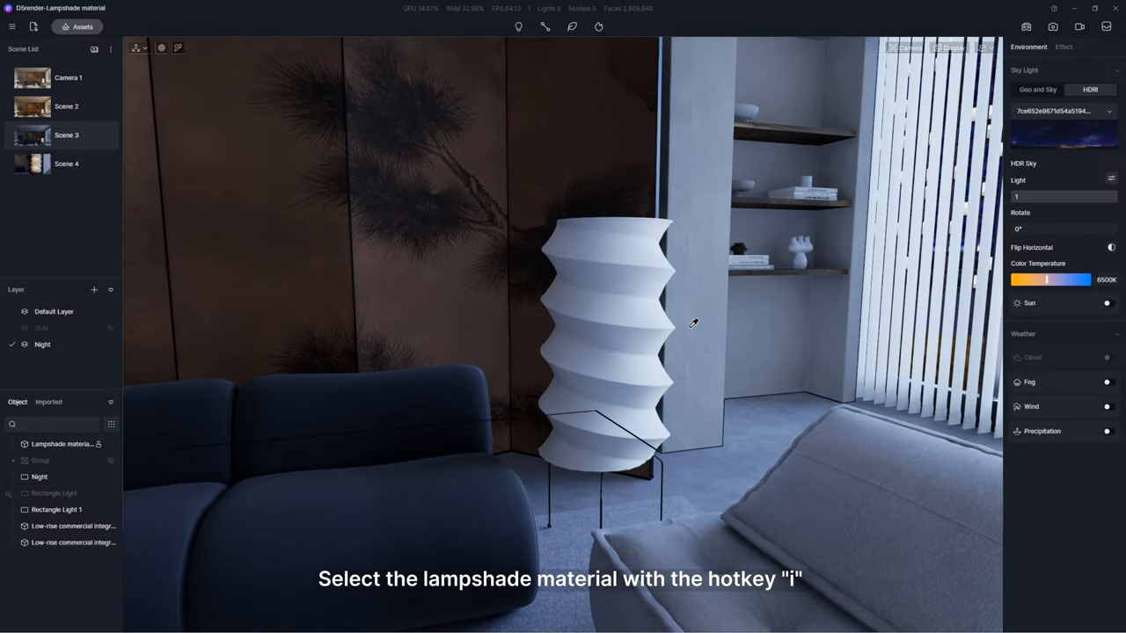
pyautogui.press('i')
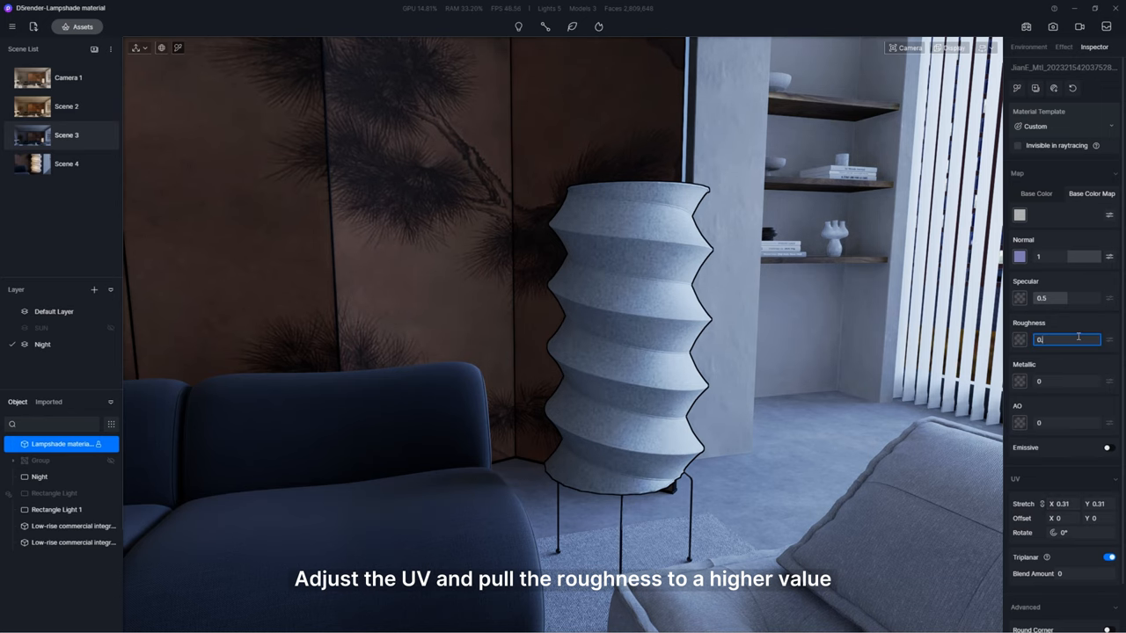
pyautogui.write('0.8')
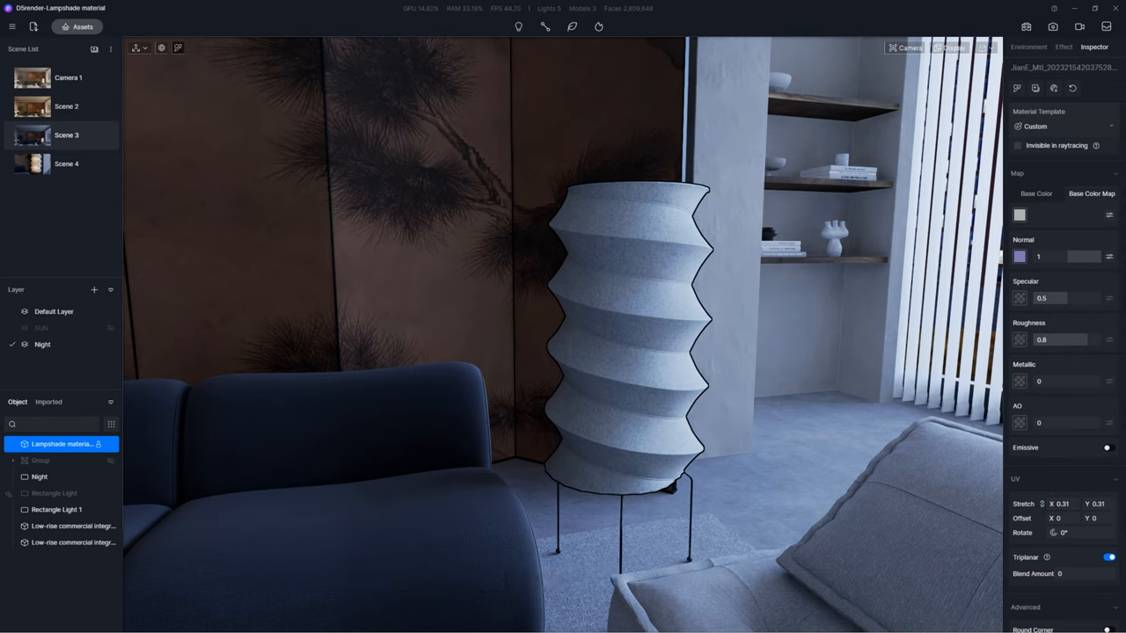
# Add a Point Light inside the lampshade with warm temperature, intensity and attenuation set.
pyautogui.click(49, 461)
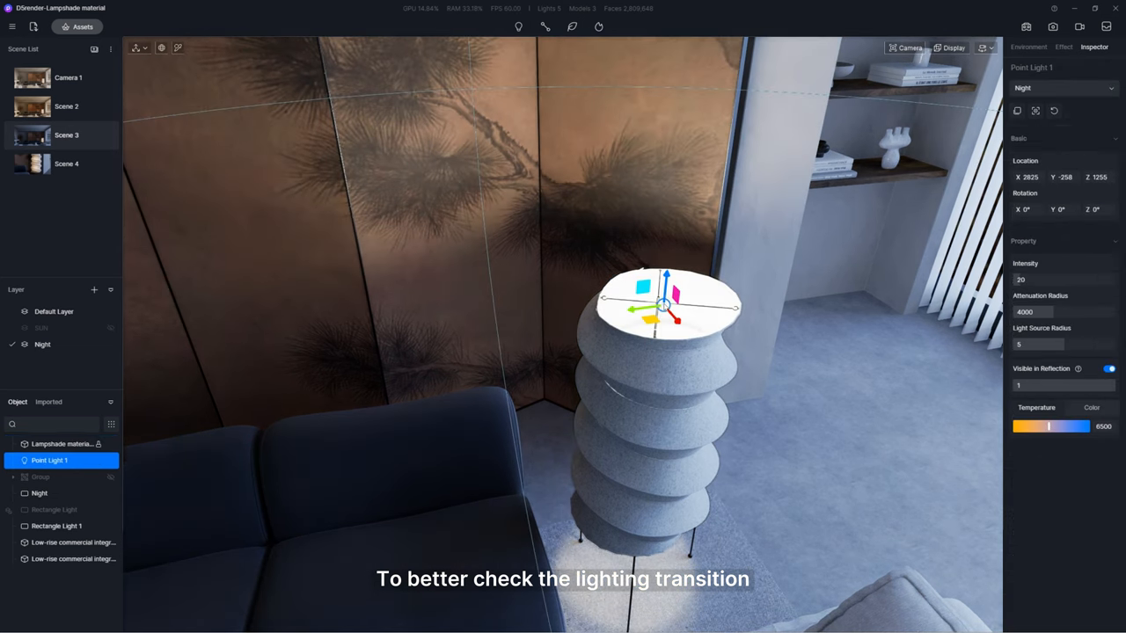
pyautogui.click(41, 461)
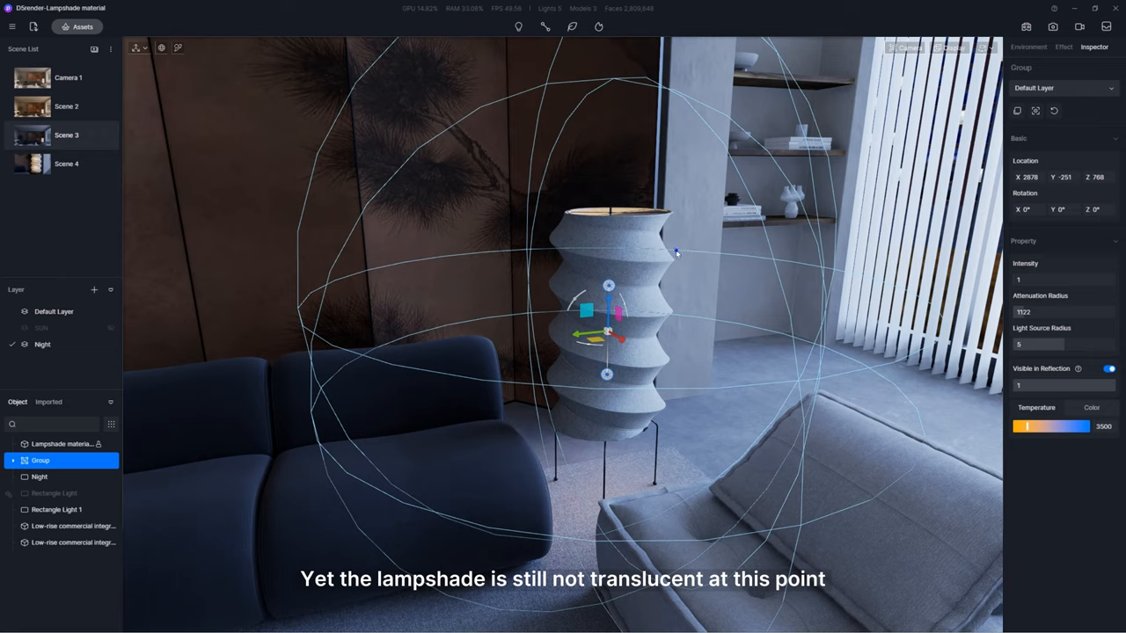
# Change the lampshade's Material Template from Custom to Cloth for translucency.
pyautogui.click(62, 444)
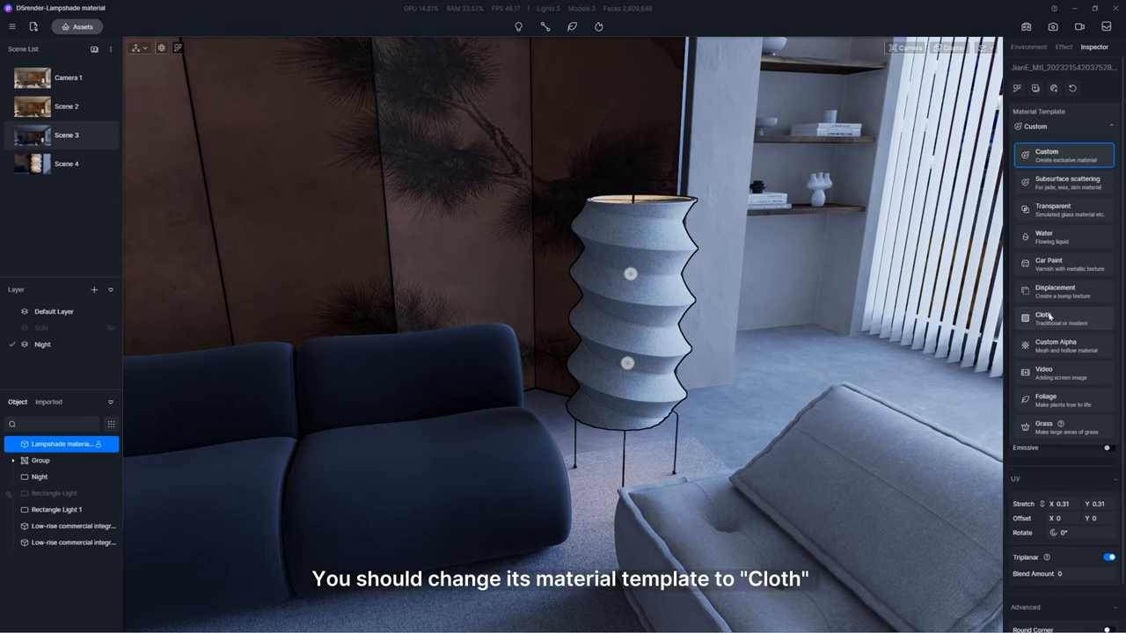
pyautogui.click(1051, 317)
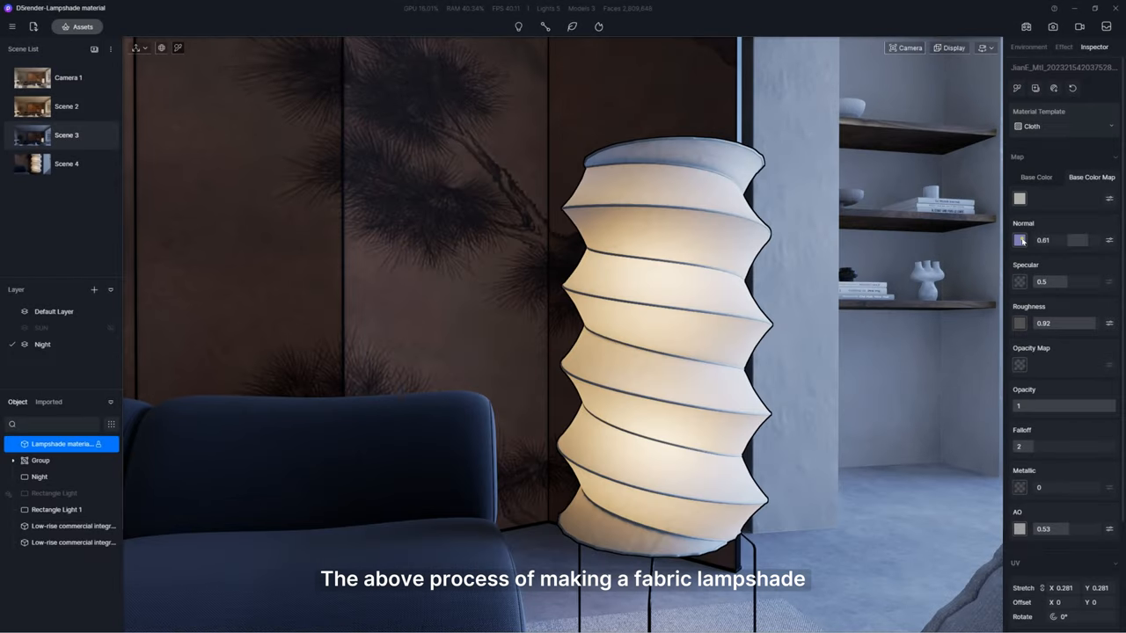
# Load the PaperCrumpled normal and gloss images into the Normal and Roughness map slots.
pyautogui.click(1021, 239)
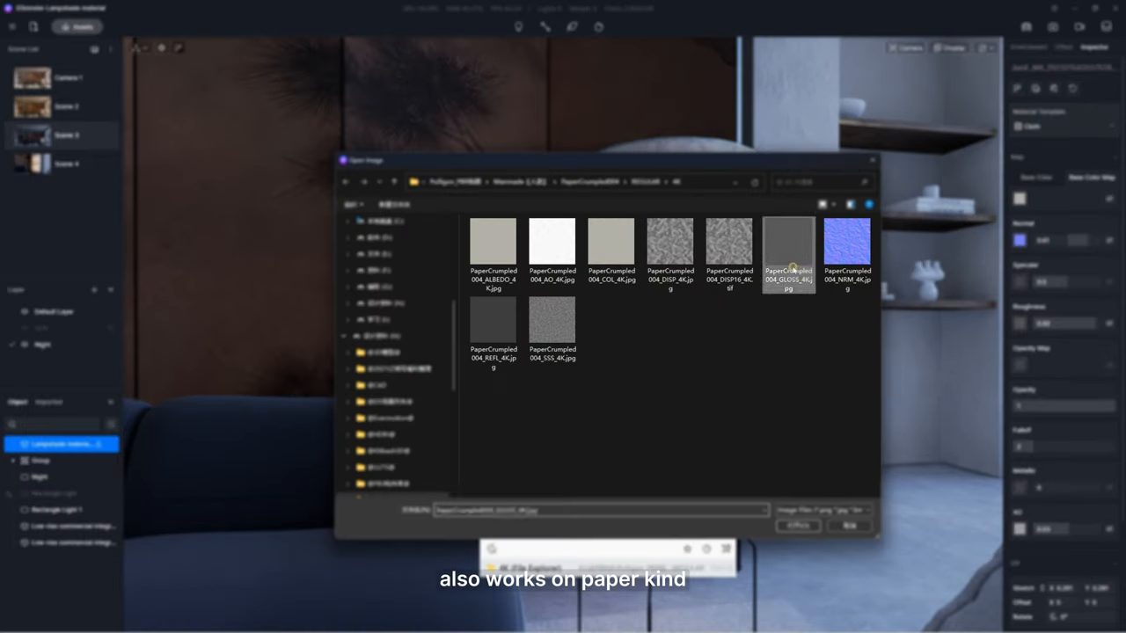
pyautogui.click(798, 524)
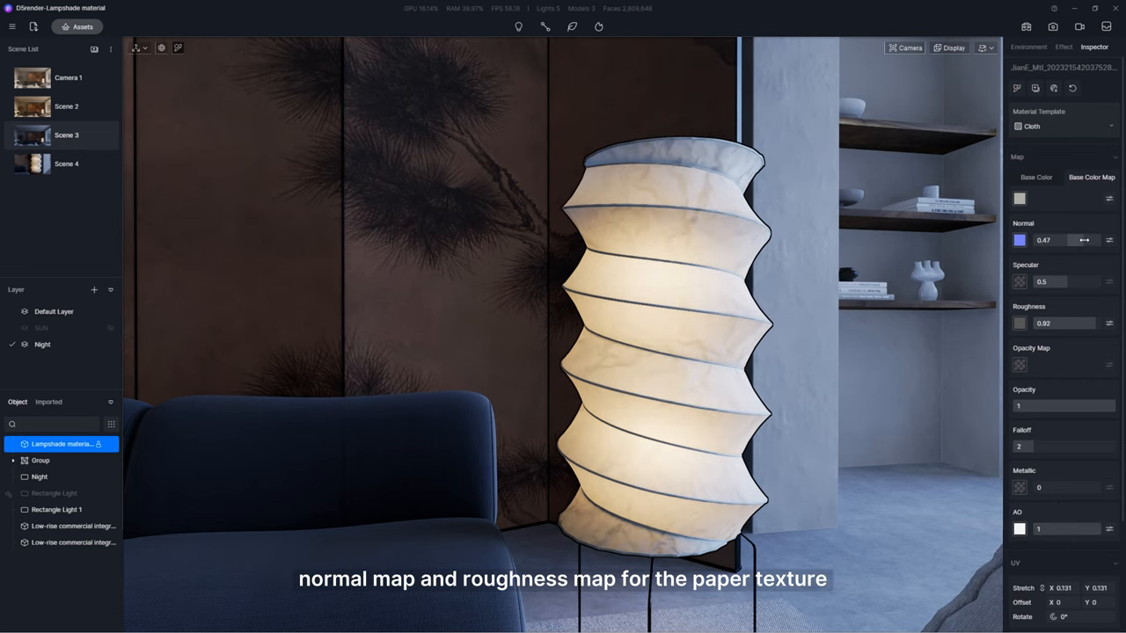
pyautogui.click(1027, 46)
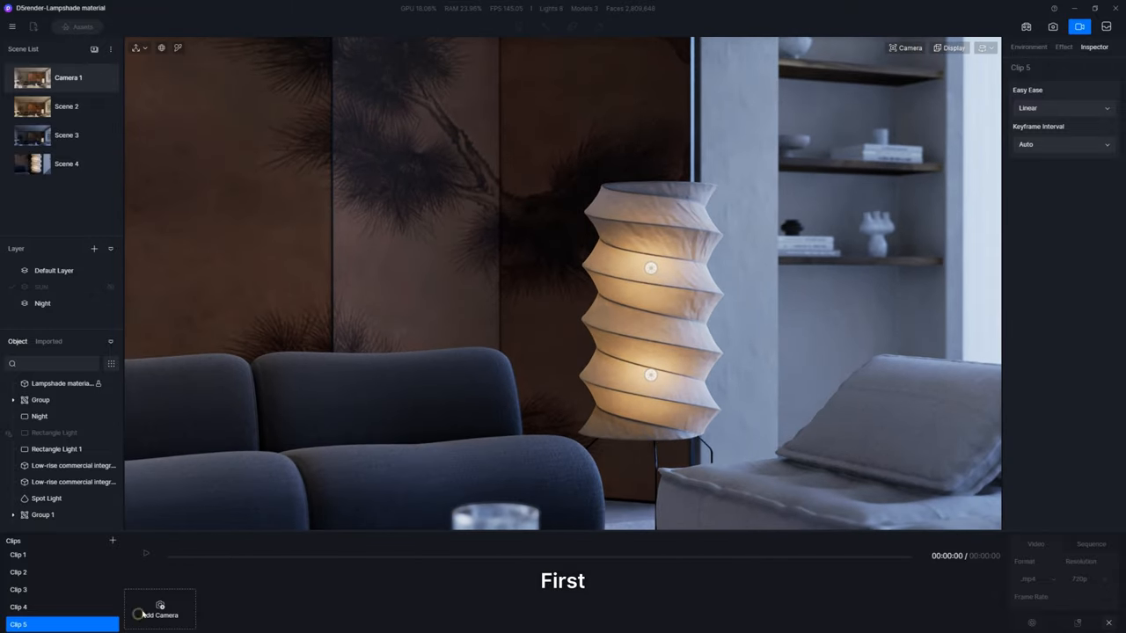
# Keyframe the cameras on the timeline and the lamp light Group's Light Switch off and on.
pyautogui.click(159, 608)
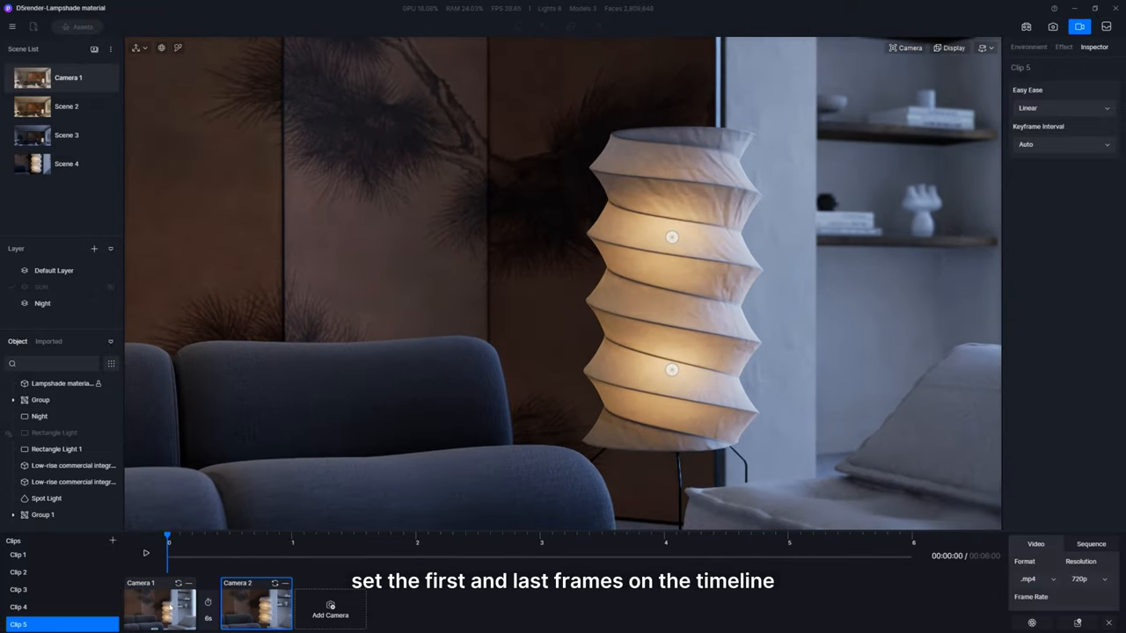
pyautogui.click(40, 400)
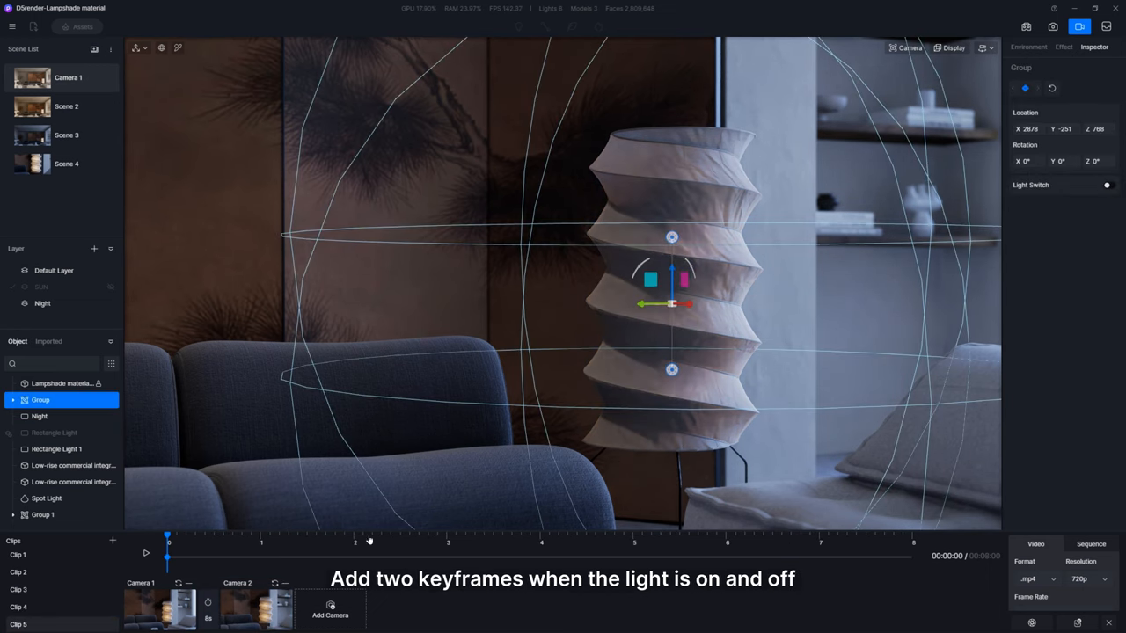
pyautogui.click(1107, 185)
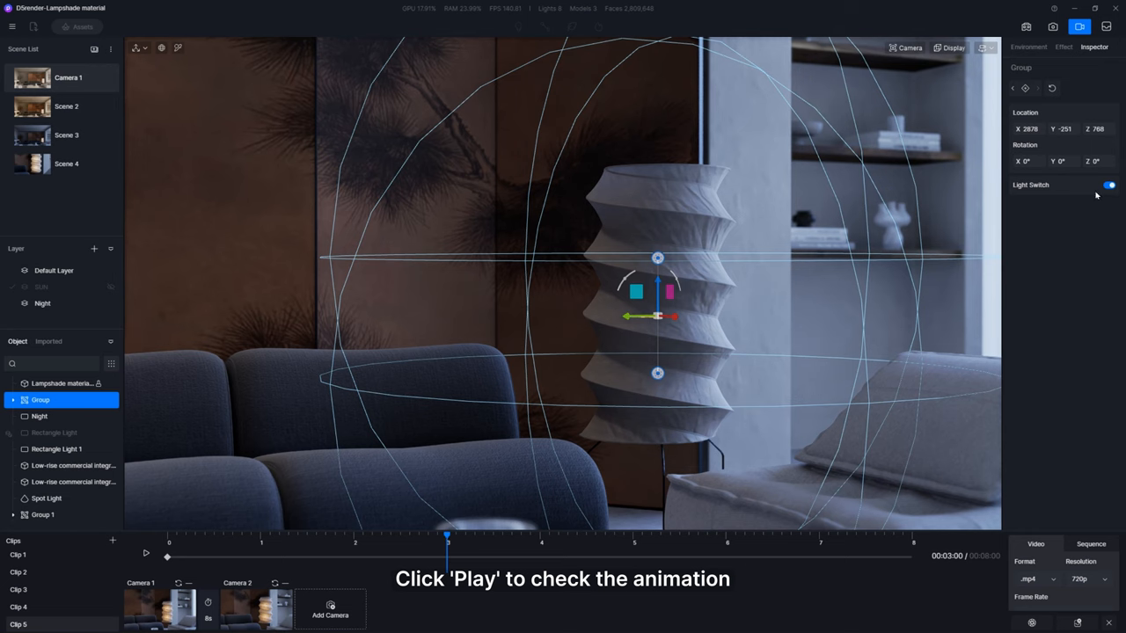